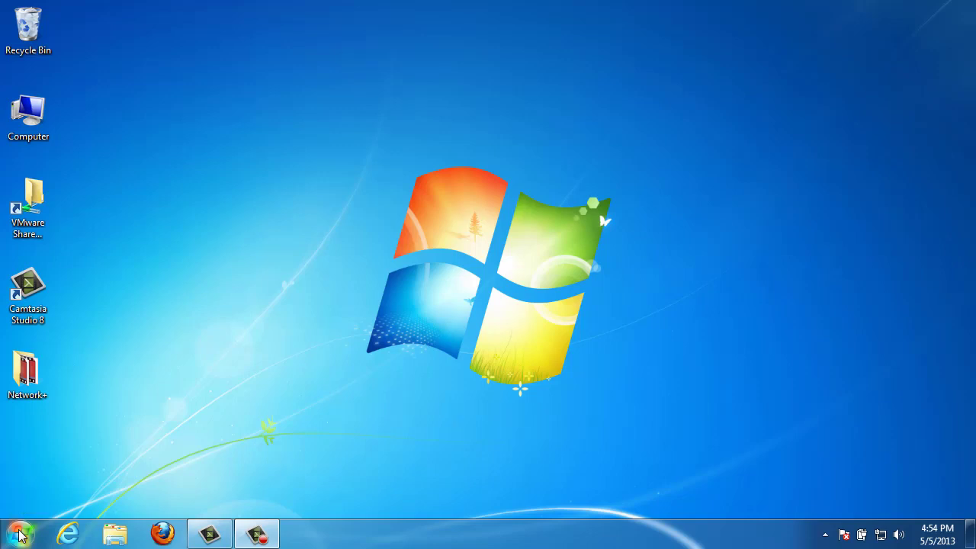
- Launch Control Panel from the Start menu to reach Network and Sharing Center
{"action": "left_click", "coordinate": [18, 527]}
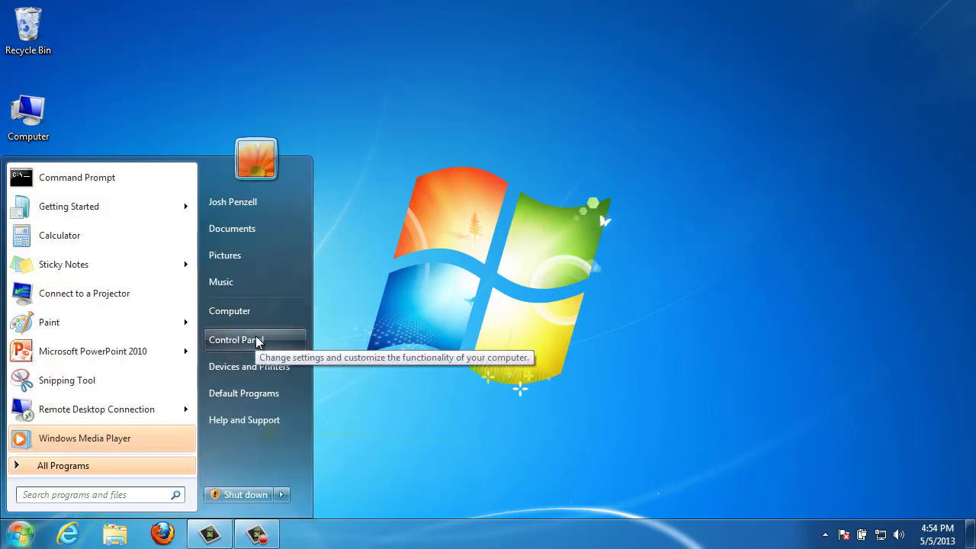
{"action": "left_click", "coordinate": [235, 338]}
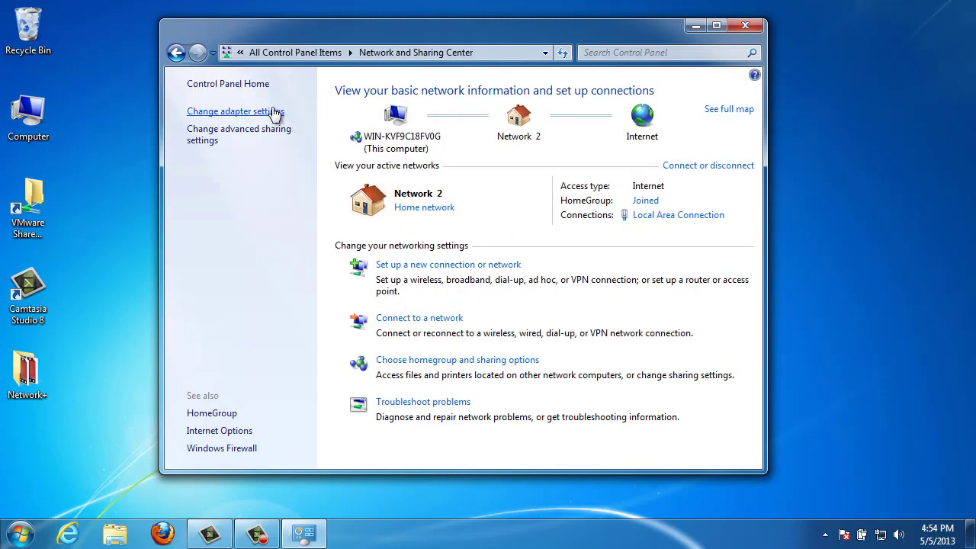
- Show the adapter list and bring up Local Area Connection's Properties from its context menu
{"action": "left_click", "coordinate": [232, 110]}
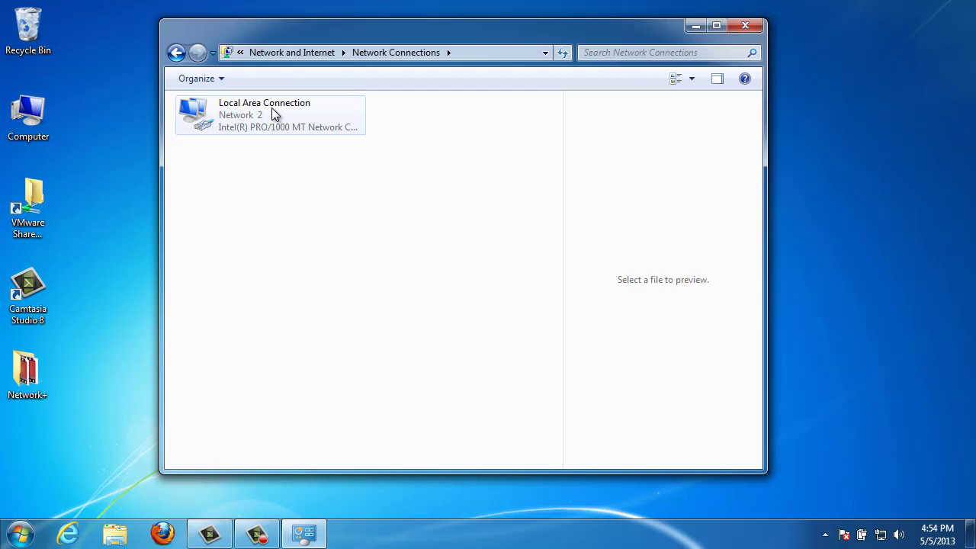
{"action": "right_click", "coordinate": [272, 114]}
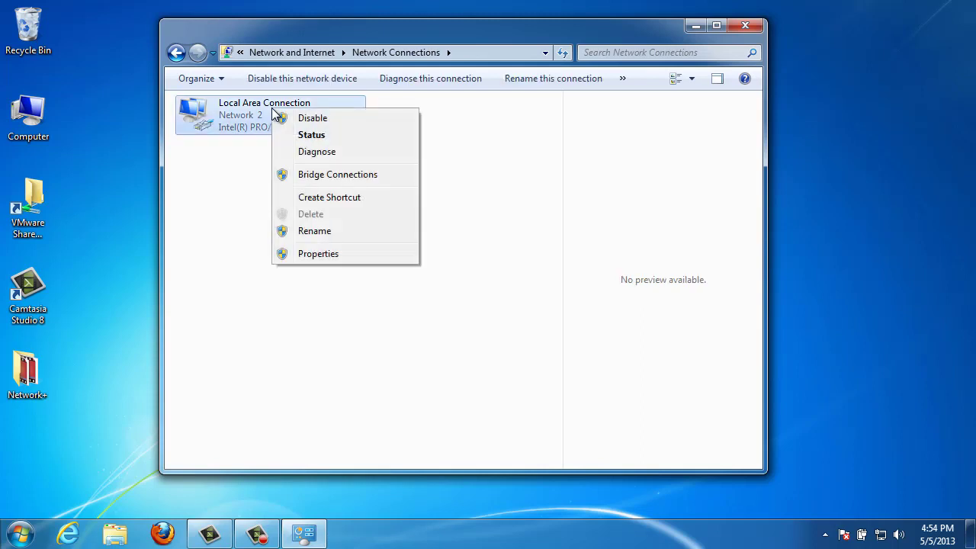
{"action": "left_click", "coordinate": [326, 259]}
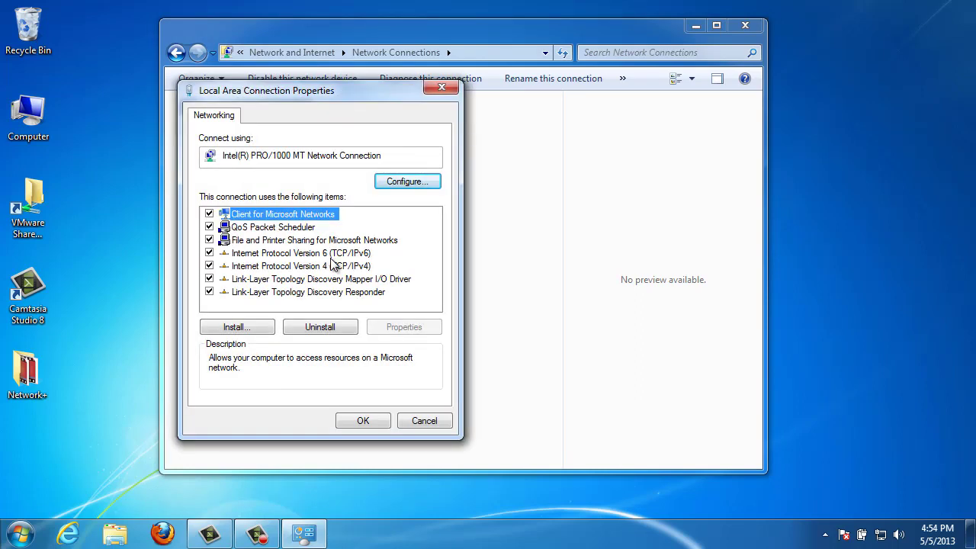
- Select Internet Protocol Version 4 (TCP/IPv4) and show its Properties dialog
{"action": "left_click", "coordinate": [302, 265]}
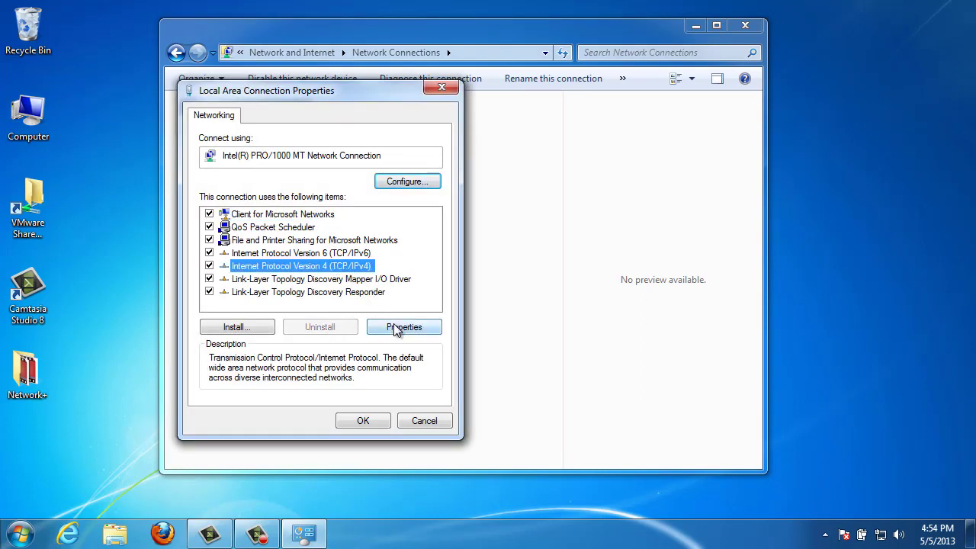
{"action": "left_click", "coordinate": [403, 326]}
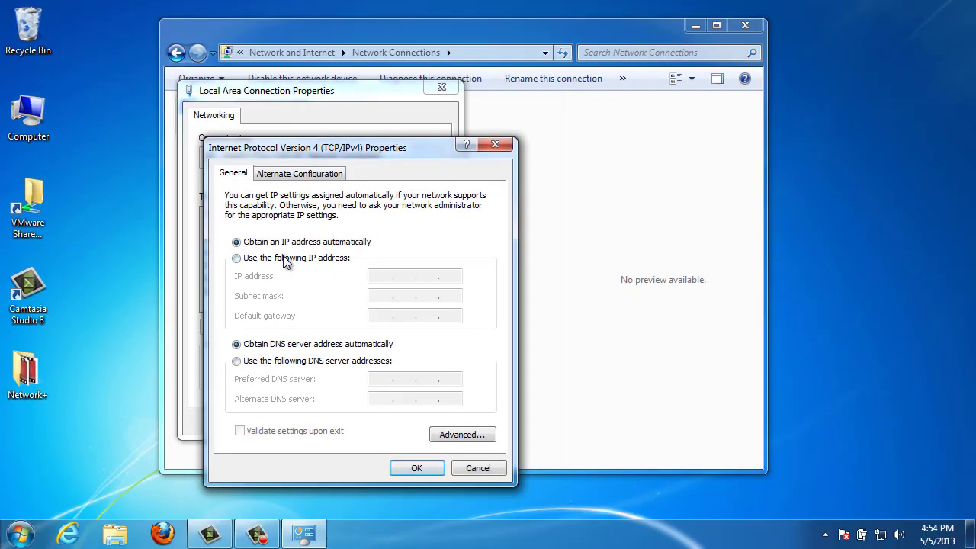
- Briefly choose a fixed IP address, revert to Obtain an IP address automatically, and confirm with OK
{"action": "left_click", "coordinate": [236, 258]}
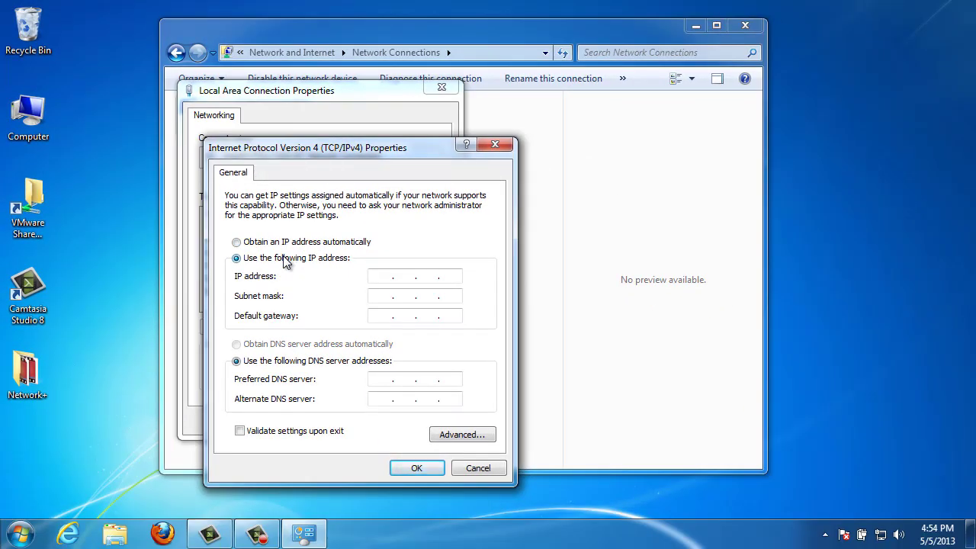
{"action": "left_click", "coordinate": [398, 276]}
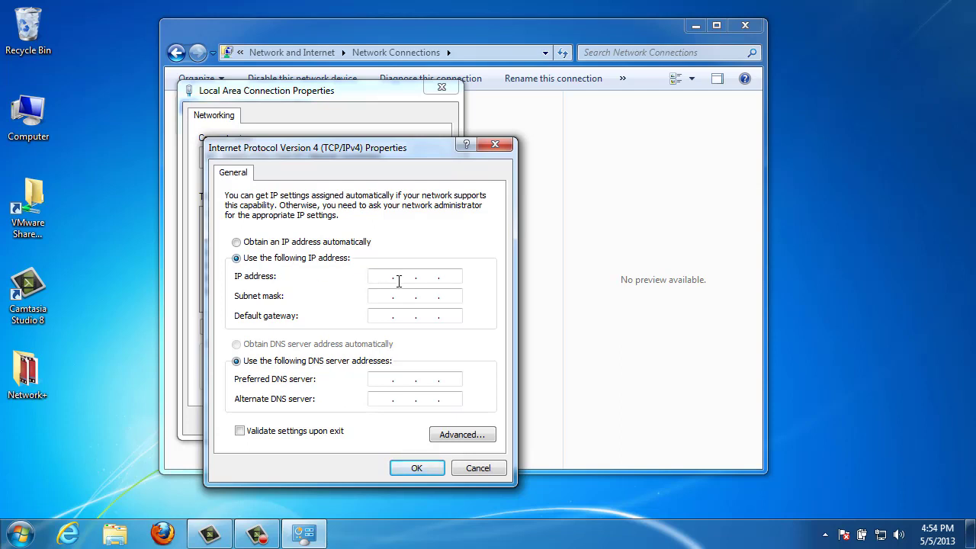
{"action": "mouse_move", "coordinate": [408, 315]}
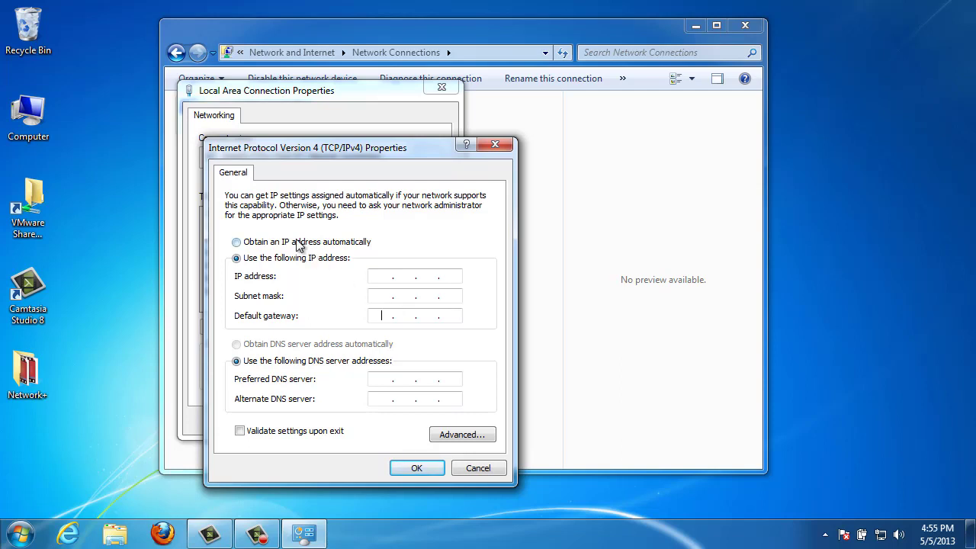
{"action": "left_click", "coordinate": [236, 241]}
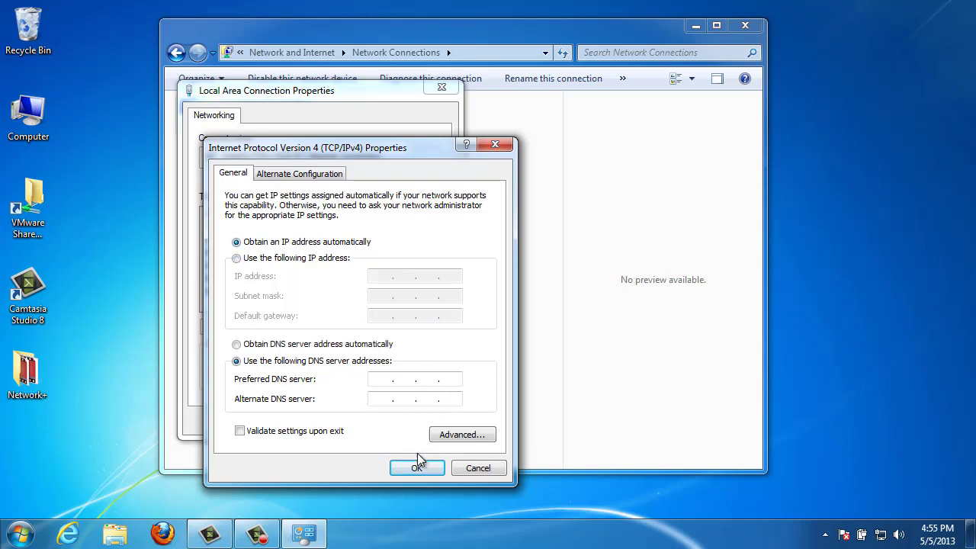
{"action": "left_click", "coordinate": [416, 466]}
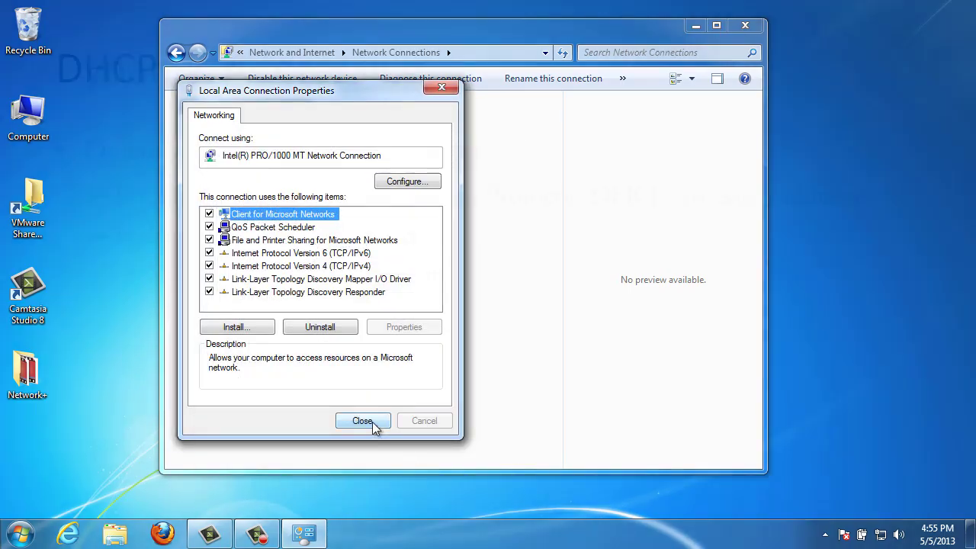